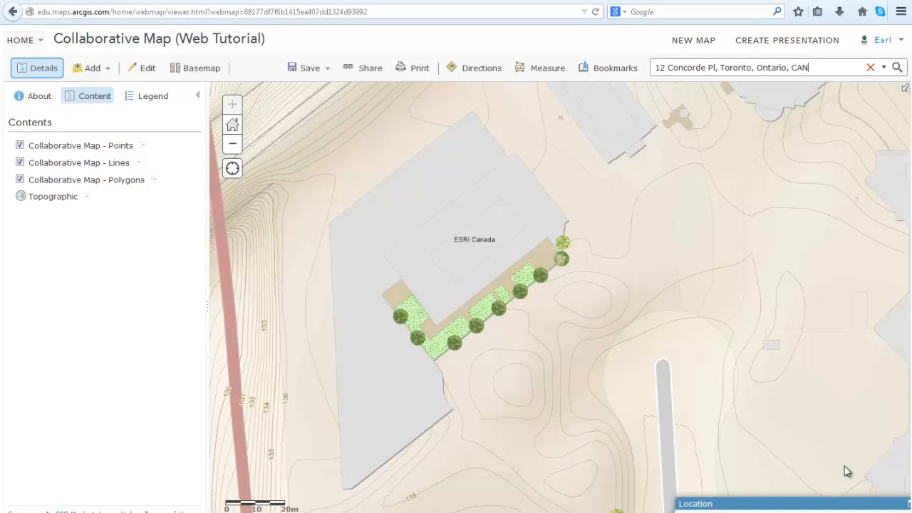
Start editing the Collaborative Map, pick the Tree template and place a tree point on the map
{"action": "left_click", "coordinate": [148, 68]}
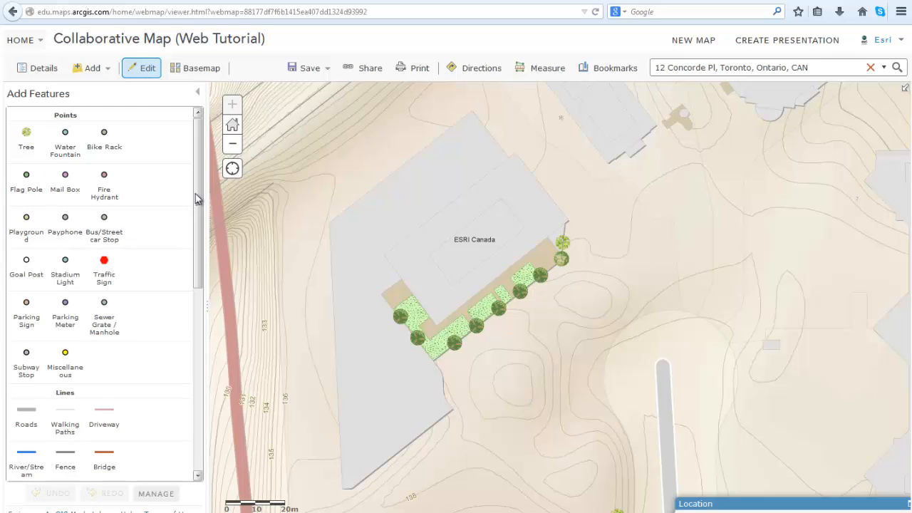
{"action": "scroll", "scroll_direction": "down", "scroll_amount": 3}
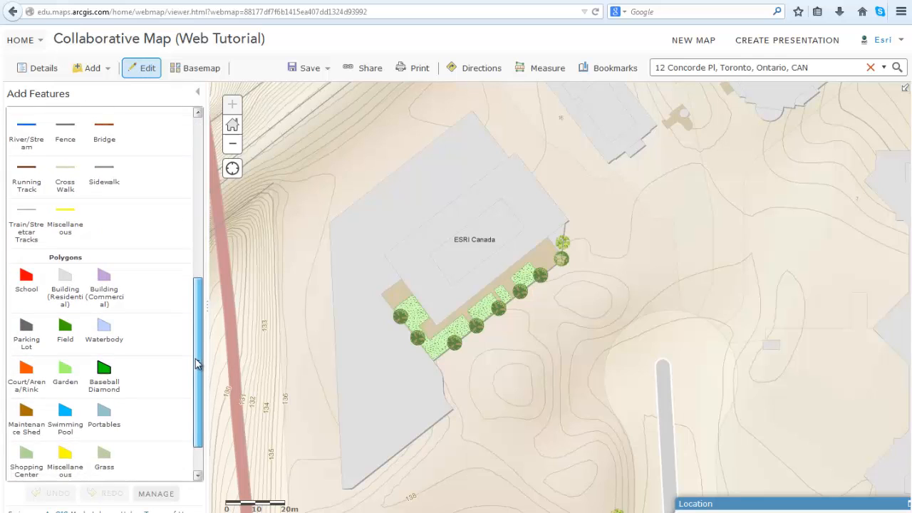
{"action": "scroll", "scroll_direction": "down", "scroll_amount": 3}
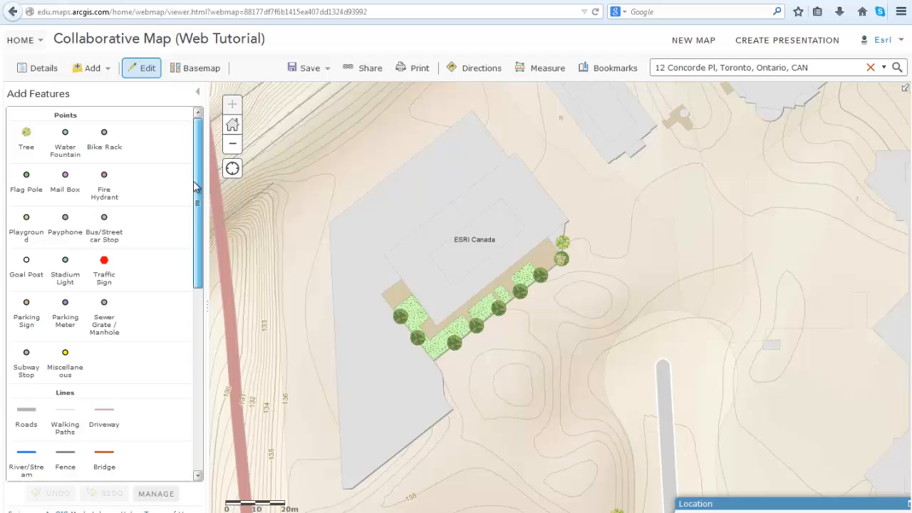
{"action": "scroll", "scroll_direction": "down", "scroll_amount": 3}
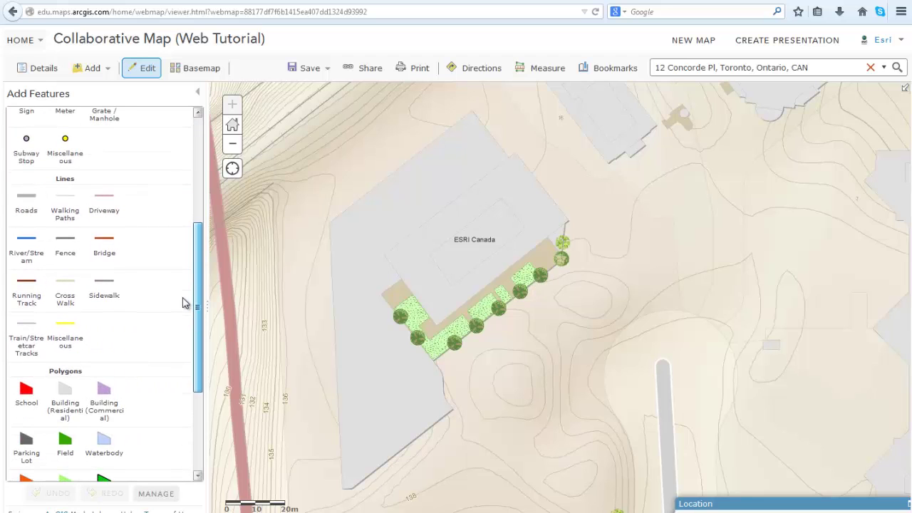
{"action": "scroll", "scroll_direction": "down", "scroll_amount": 3}
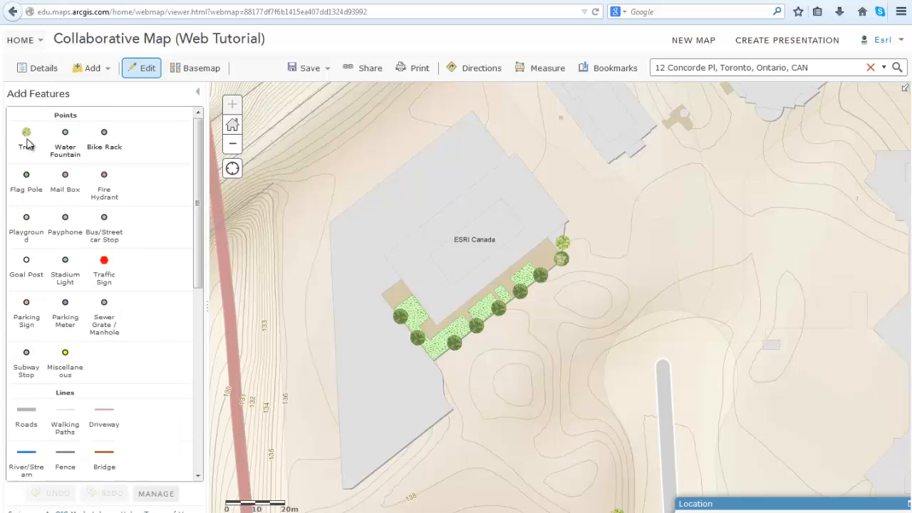
{"action": "left_click", "coordinate": [25, 135]}
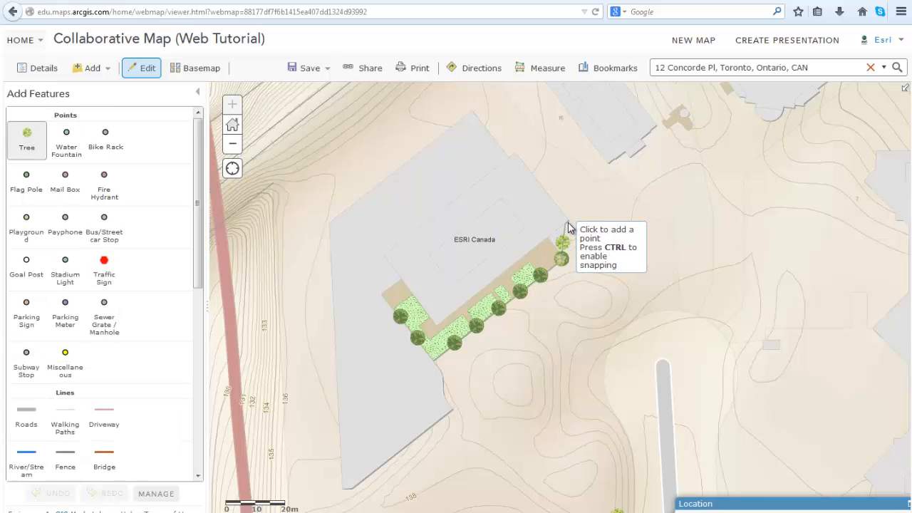
{"action": "left_click", "coordinate": [567, 229]}
{"action": "type", "text": "collaborative map"}
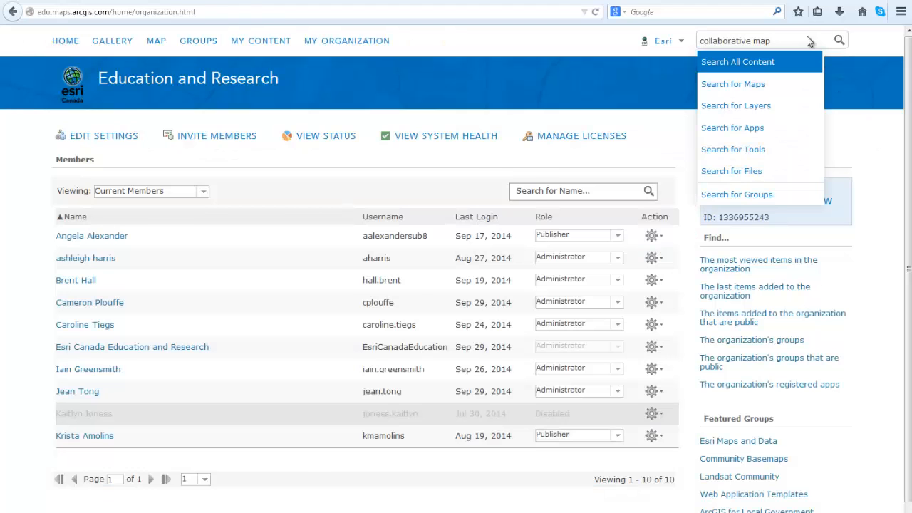
Search all content for 'collaborative map' and view details of the Collaborative Map (Web Tutorial) item
{"action": "left_click", "coordinate": [735, 61]}
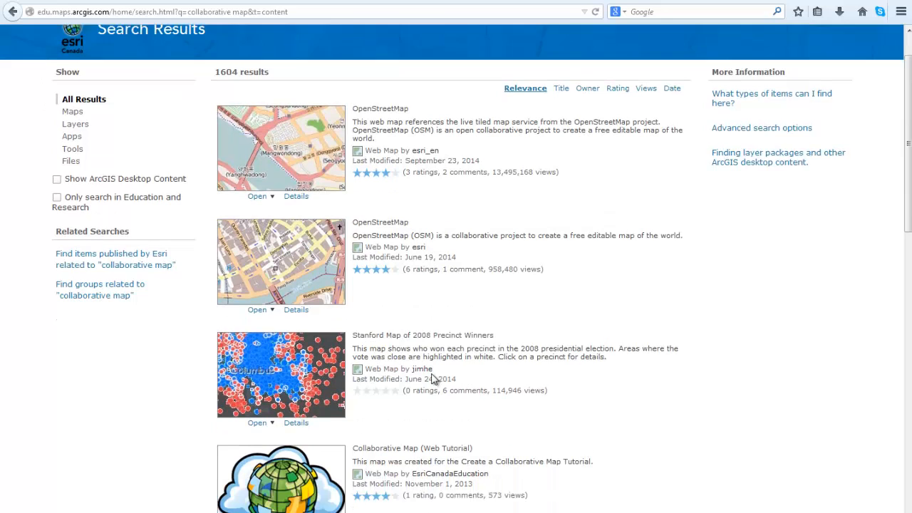
{"action": "scroll", "scroll_direction": "down", "scroll_amount": 3}
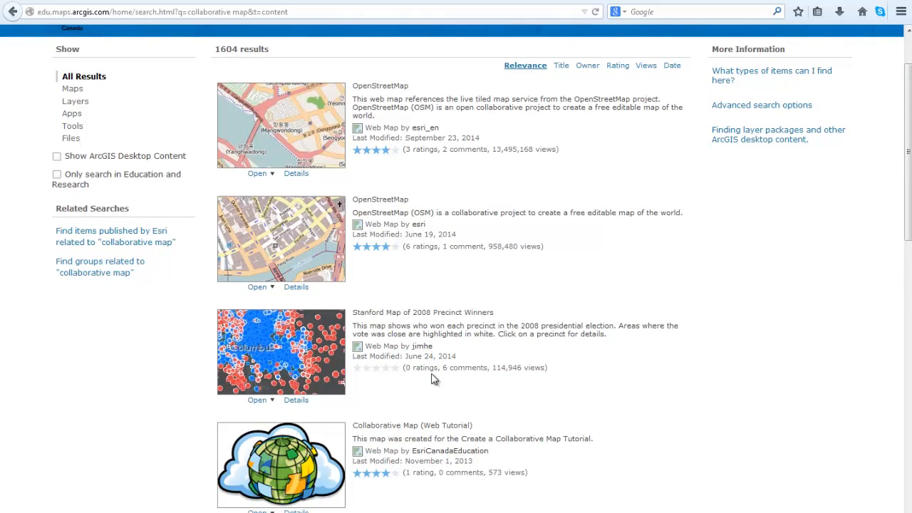
{"action": "scroll", "scroll_direction": "down", "scroll_amount": 3}
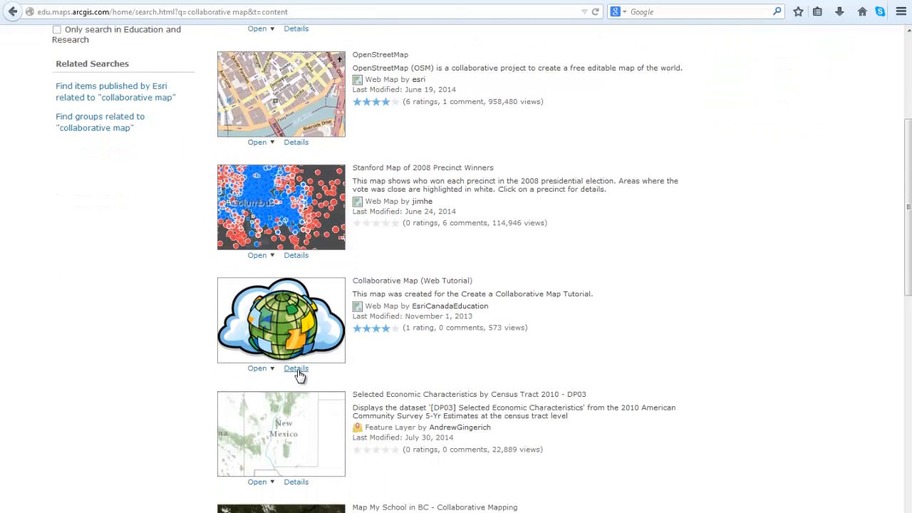
{"action": "left_click", "coordinate": [296, 368]}
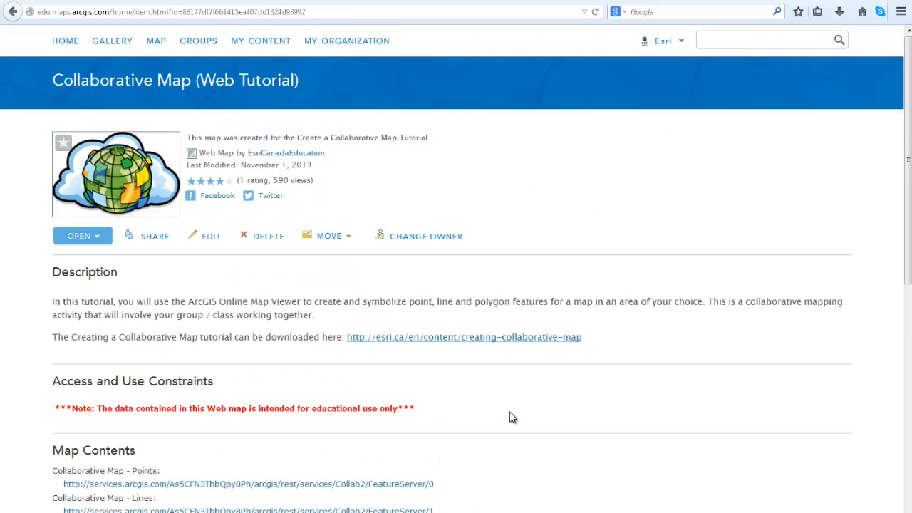
Copy the Collaborative Map - Points service URL from the item's Map Contents
{"action": "scroll", "scroll_direction": "down", "scroll_amount": 3}
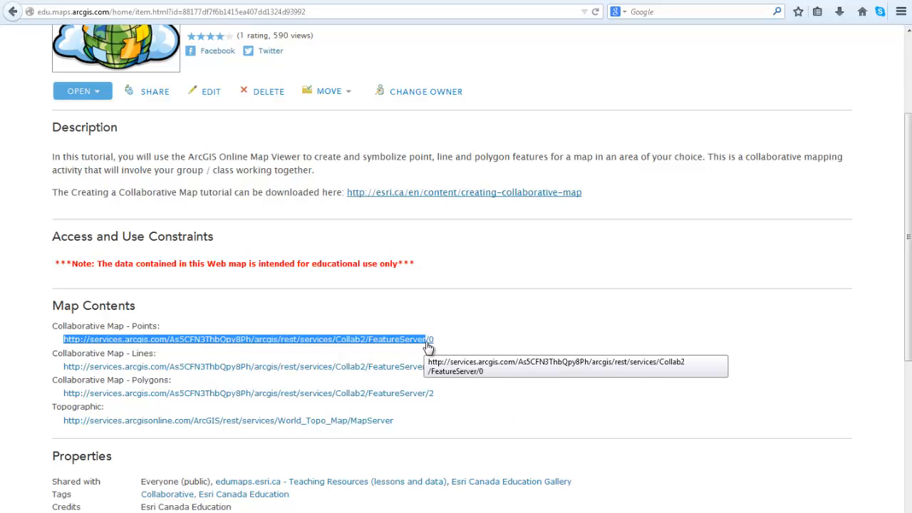
{"action": "mouse_move", "coordinate": [407, 354]}
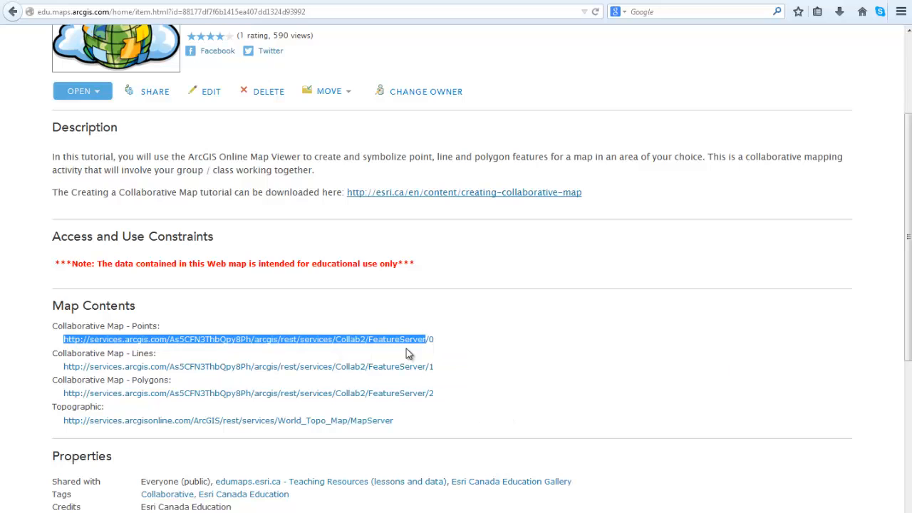
{"action": "mouse_move", "coordinate": [505, 463]}
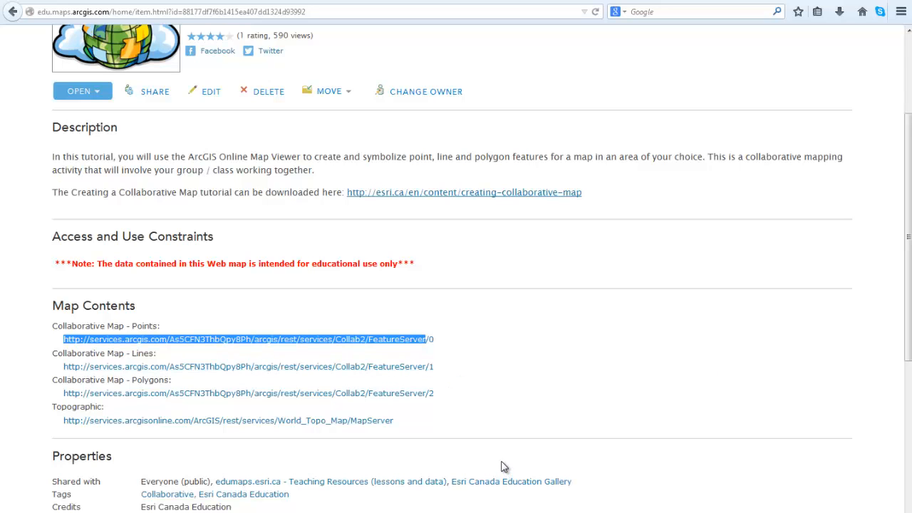
{"action": "scroll", "scroll_direction": "up", "scroll_amount": 3}
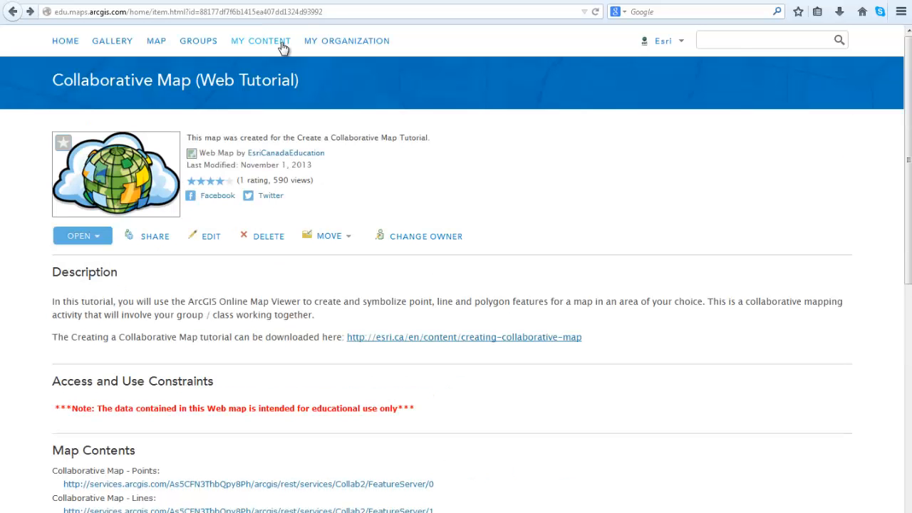
From My Content, create a feature layer from the pasted Points service URL and proceed to map extent
{"action": "left_click", "coordinate": [259, 40]}
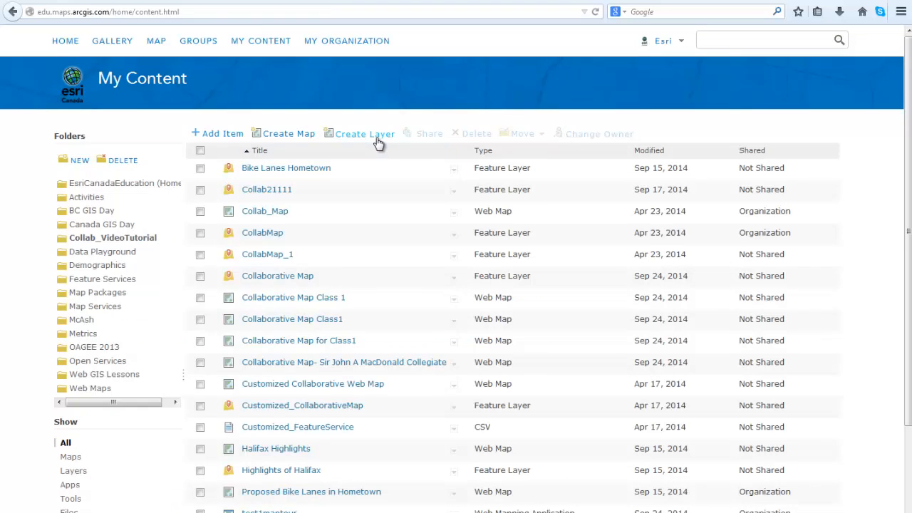
{"action": "left_click", "coordinate": [367, 134]}
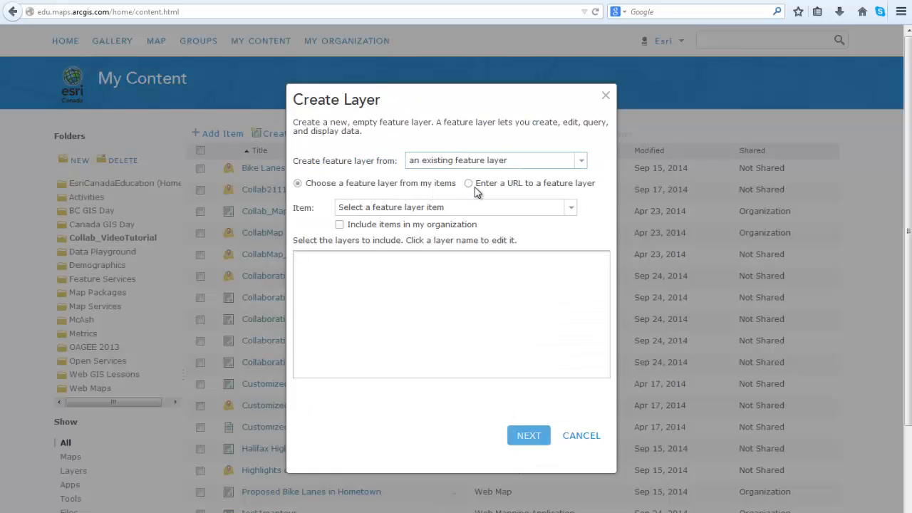
{"action": "left_click", "coordinate": [467, 182]}
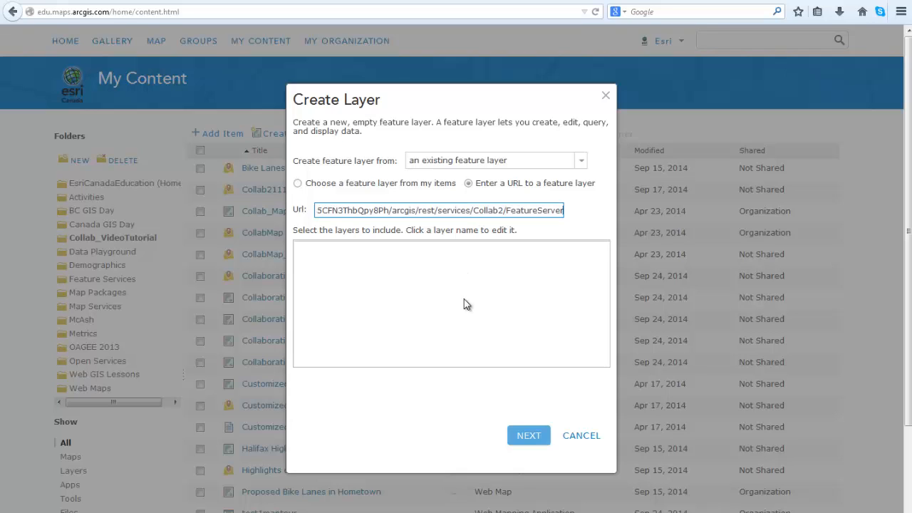
{"action": "left_click", "coordinate": [528, 436]}
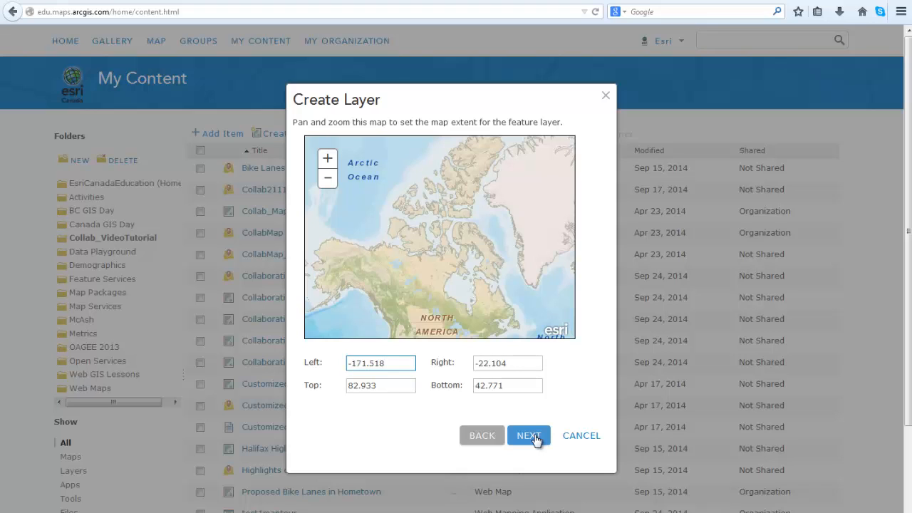
Finish the layer as Collaborative Map Feature Service with collaborative map tags in the Collab_VideoTutorial folder
{"action": "left_click", "coordinate": [528, 436]}
{"action": "type", "text": "This feature service is designed to be used as a mapping tool for high schools in Canada."}
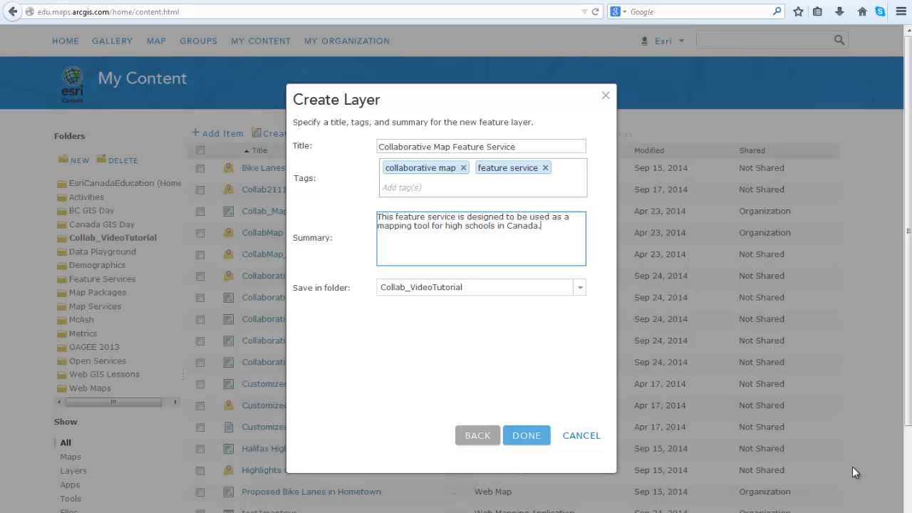
{"action": "mouse_move", "coordinate": [520, 447]}
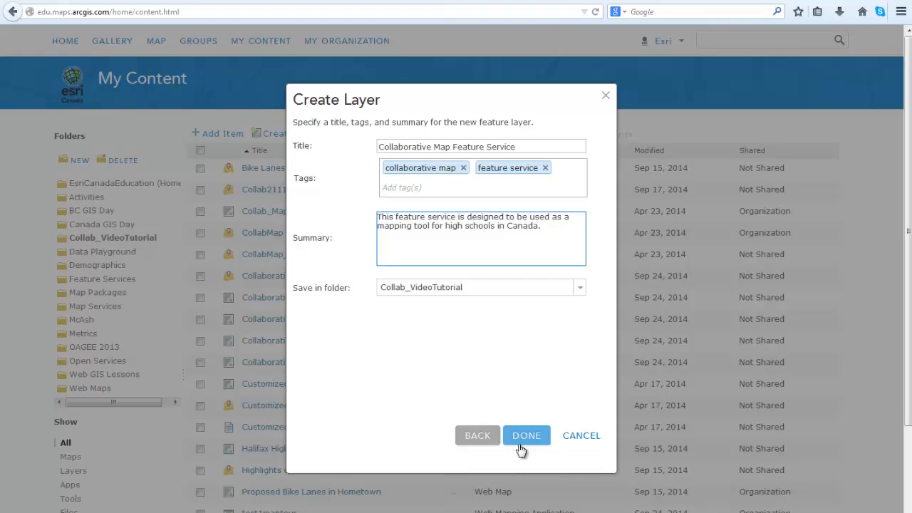
{"action": "left_click", "coordinate": [527, 435]}
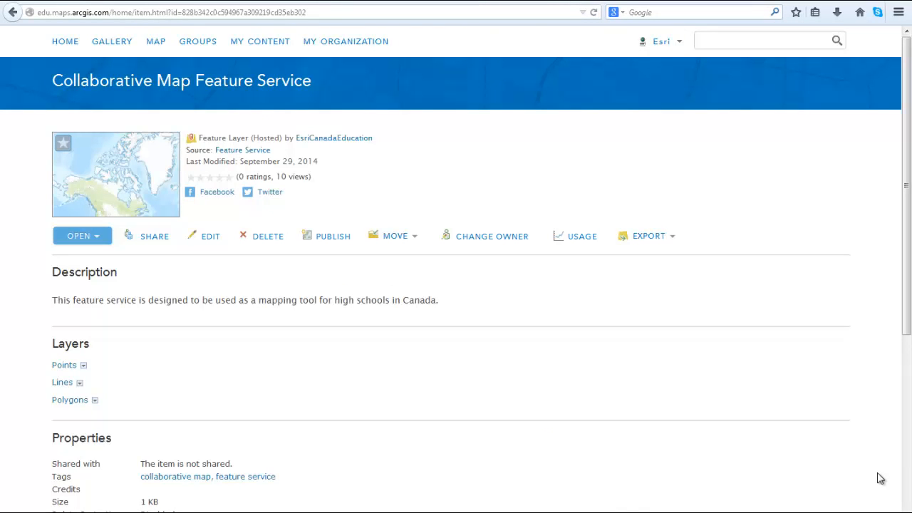
Add the Collaborative Map Feature Service layer to a new map in the map viewer
{"action": "left_click", "coordinate": [81, 236]}
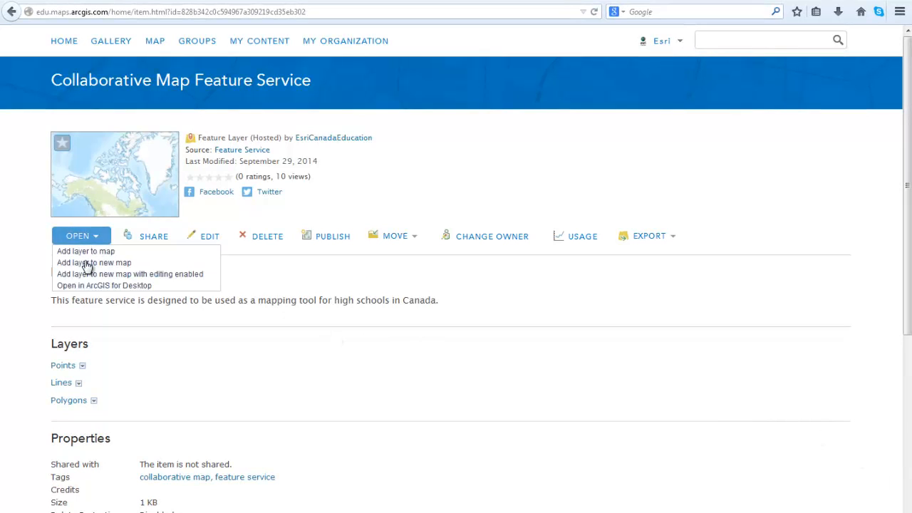
{"action": "left_click", "coordinate": [92, 262]}
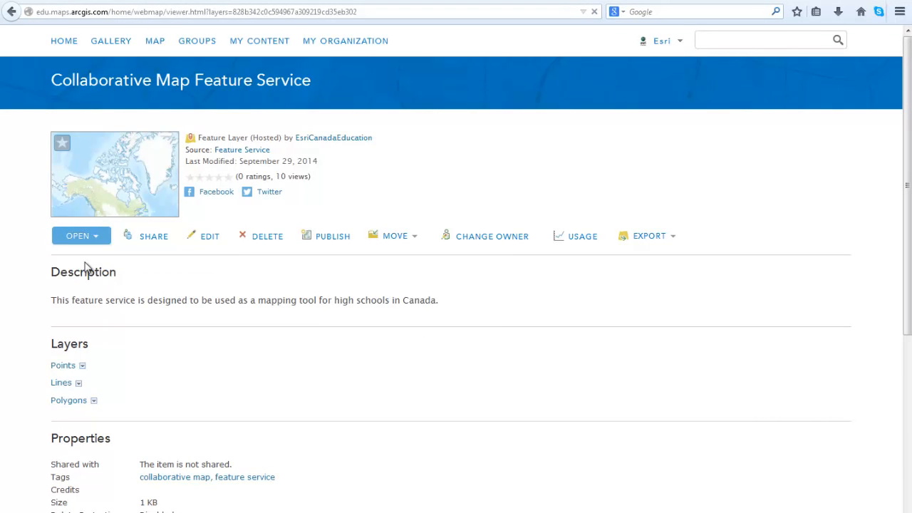
{"action": "left_click", "coordinate": [77, 237]}
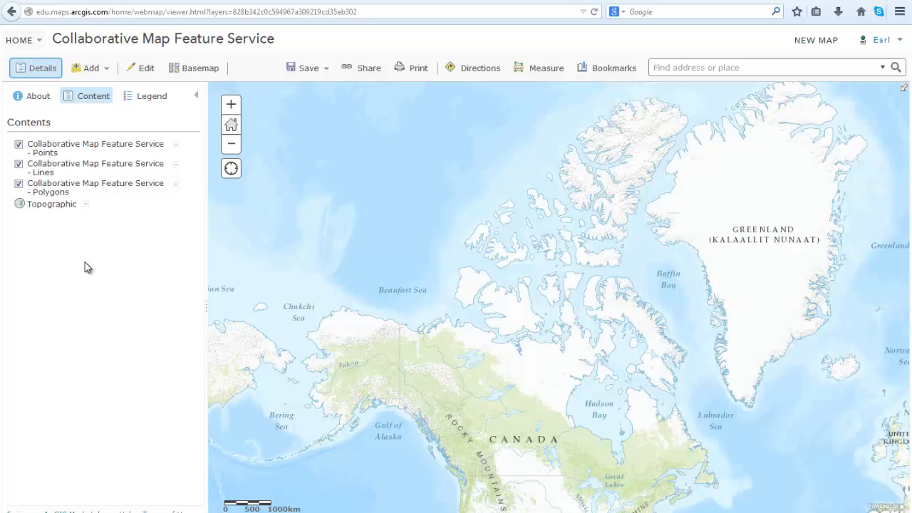
Save the map as a new web map 'Collaborative Map Mr Jones Class 1' with tags and geography summary
{"action": "left_click", "coordinate": [305, 69]}
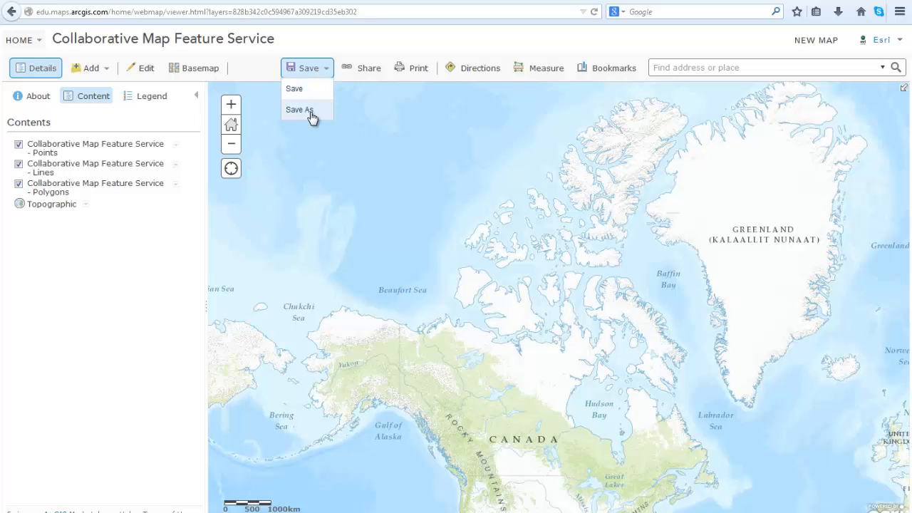
{"action": "left_click", "coordinate": [299, 108]}
{"action": "type", "text": "Collaborative map for Mr Jones' class 1 Geography"}
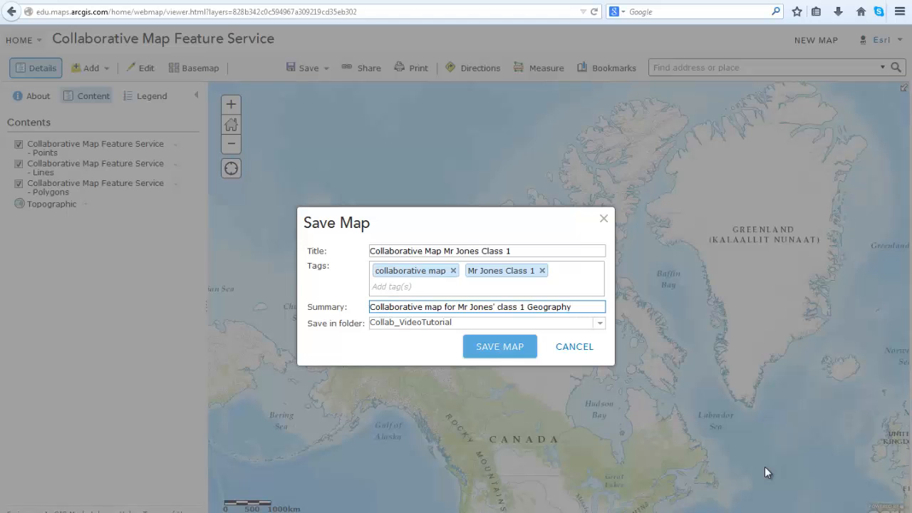
{"action": "left_click", "coordinate": [499, 346]}
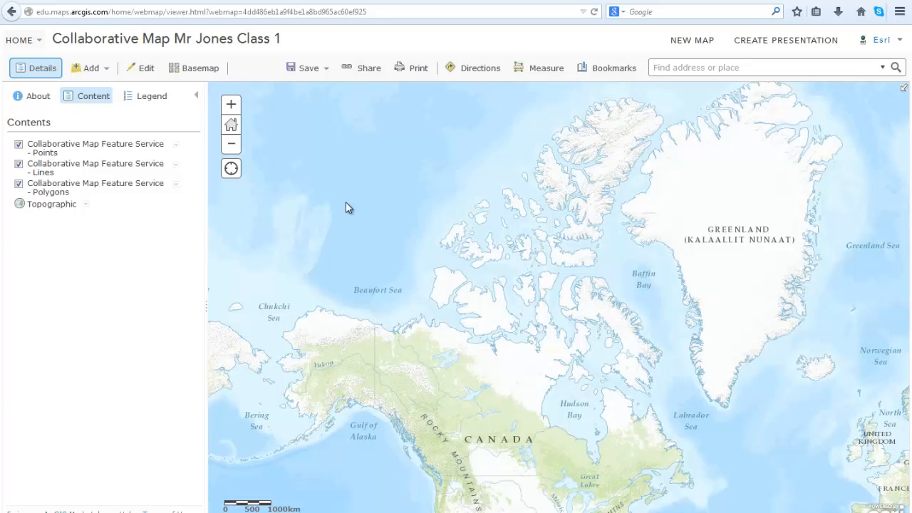
Turn on editing in the saved map and review the Add Features point and line templates
{"action": "left_click", "coordinate": [145, 68]}
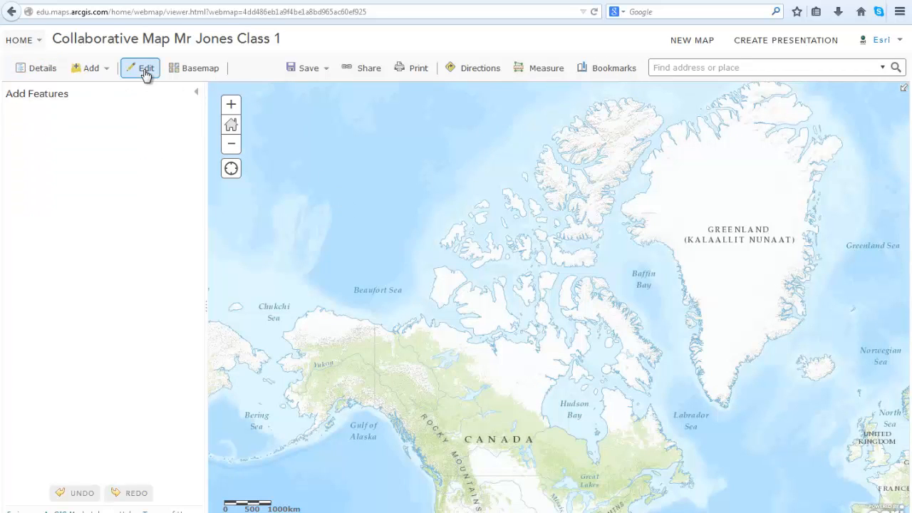
{"action": "left_click", "coordinate": [145, 69]}
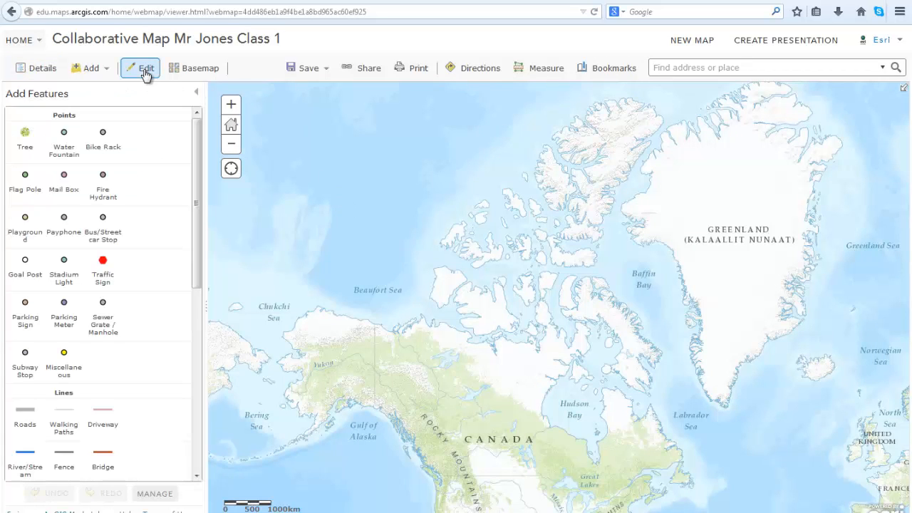
{"action": "scroll", "scroll_direction": "down", "scroll_amount": 3}
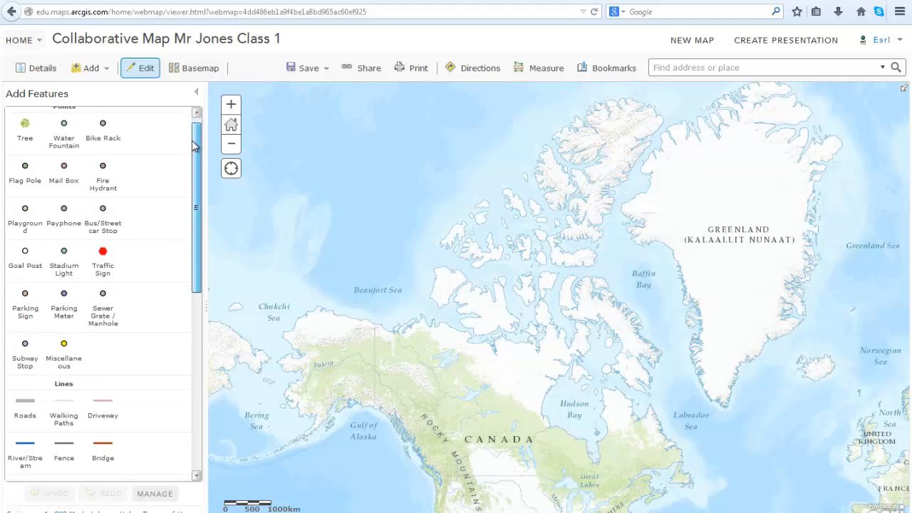
{"action": "scroll", "scroll_direction": "down", "scroll_amount": 3}
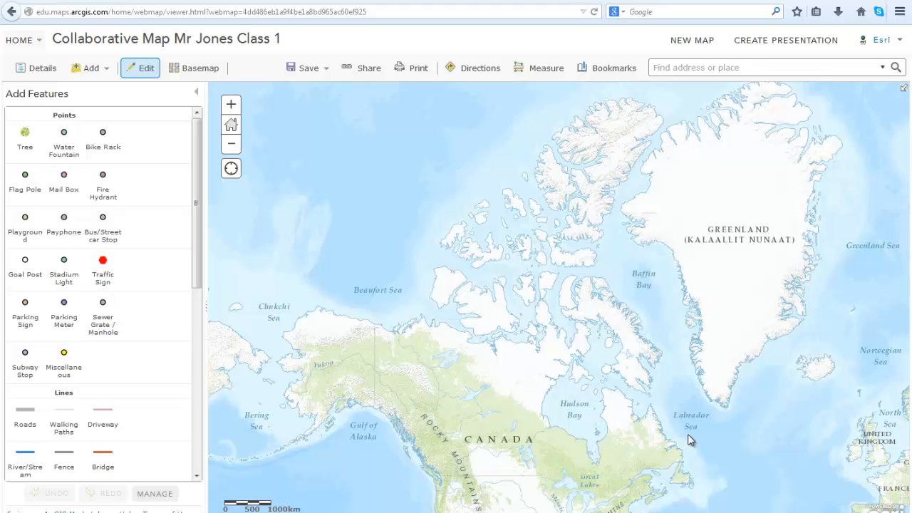
{"action": "mouse_move", "coordinate": [21, 69]}
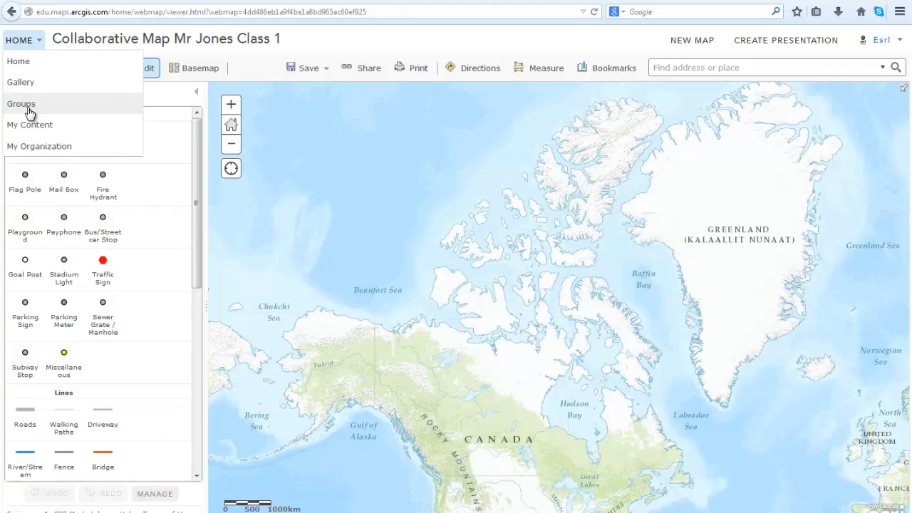
Create the Mr Jones' Class 1 Geography group with Organization status, join requests allowed and all members contributing
{"action": "left_click", "coordinate": [20, 105]}
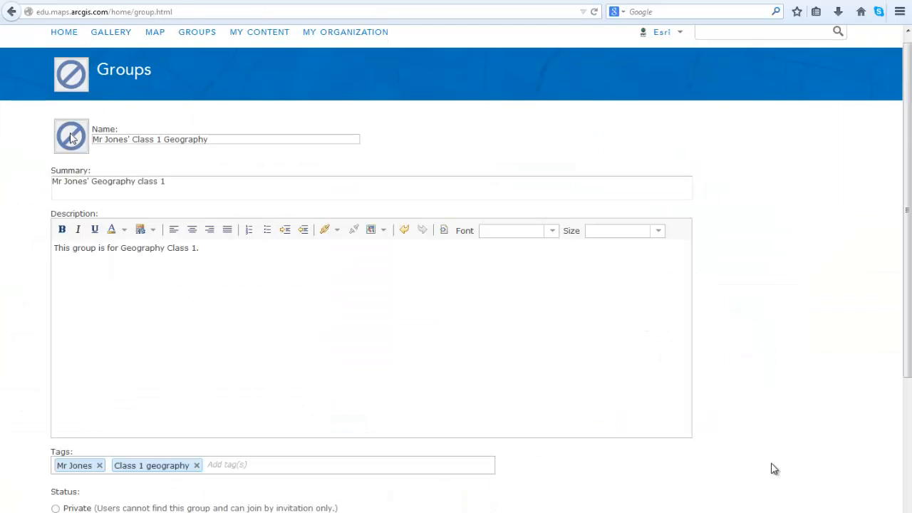
{"action": "mouse_move", "coordinate": [578, 397]}
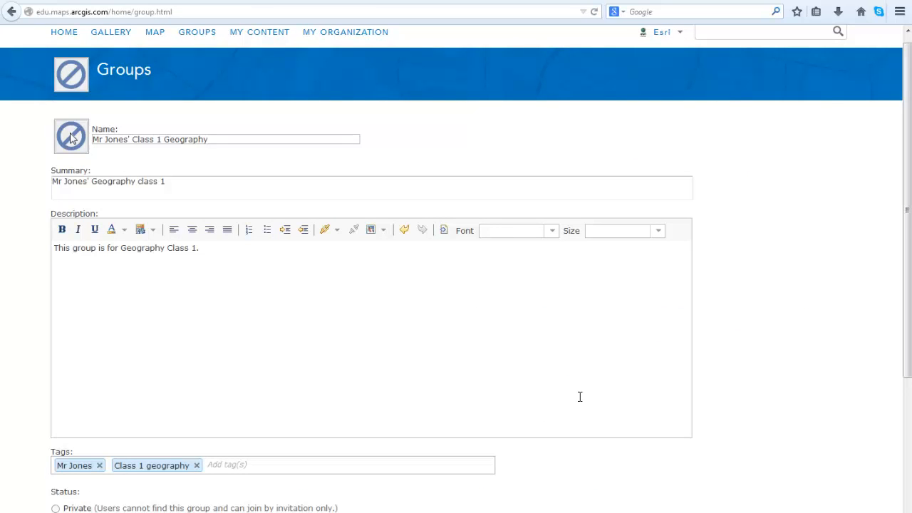
{"action": "scroll", "scroll_direction": "down", "scroll_amount": 3}
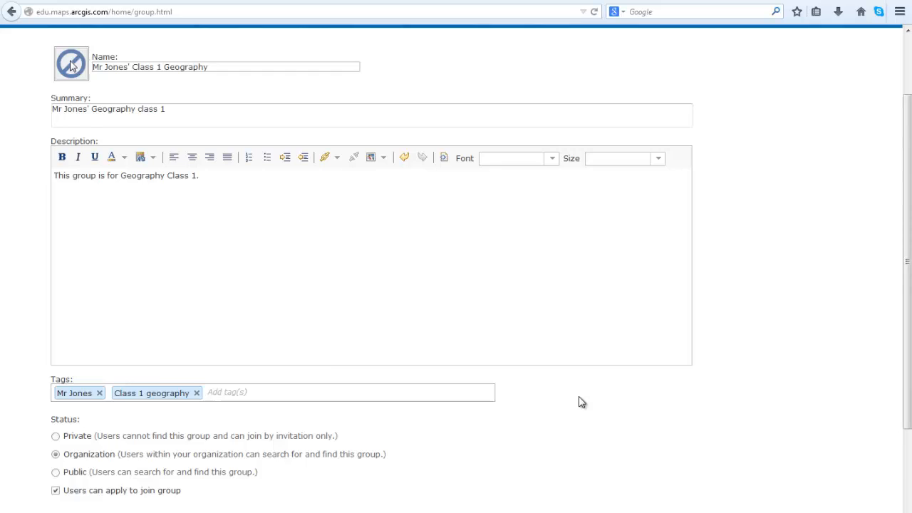
{"action": "scroll", "scroll_direction": "down", "scroll_amount": 3}
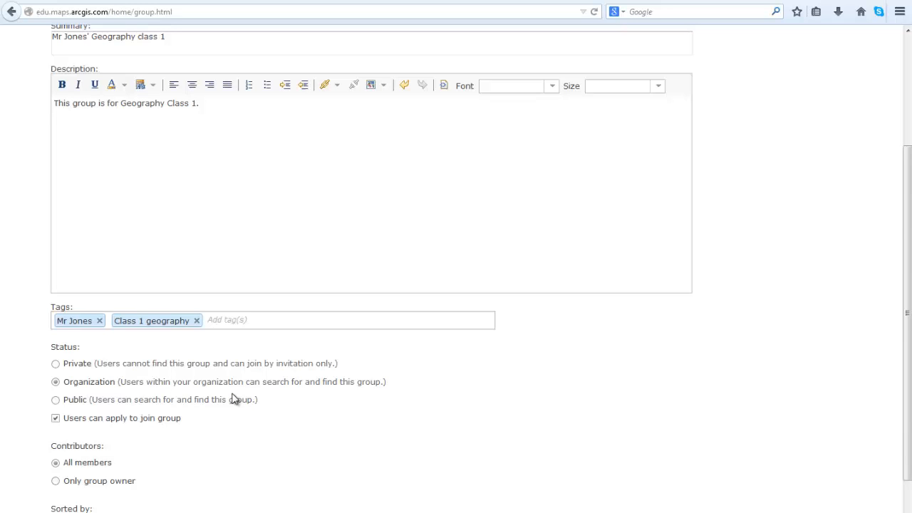
{"action": "scroll", "scroll_direction": "down", "scroll_amount": 3}
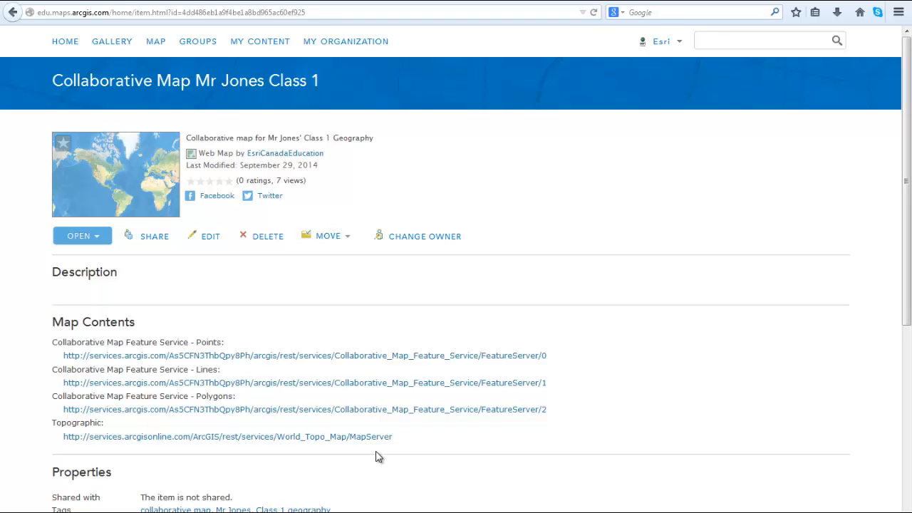
{"action": "mouse_move", "coordinate": [414, 359]}
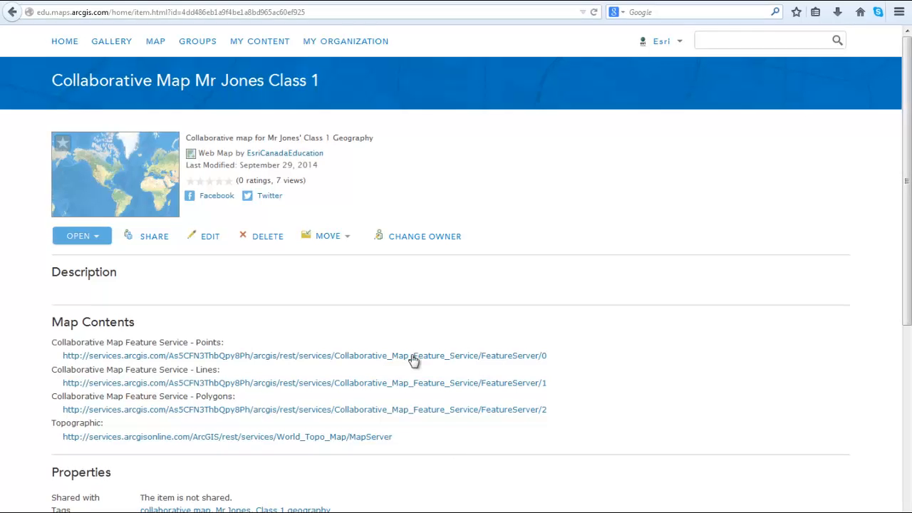
{"action": "mouse_move", "coordinate": [254, 302]}
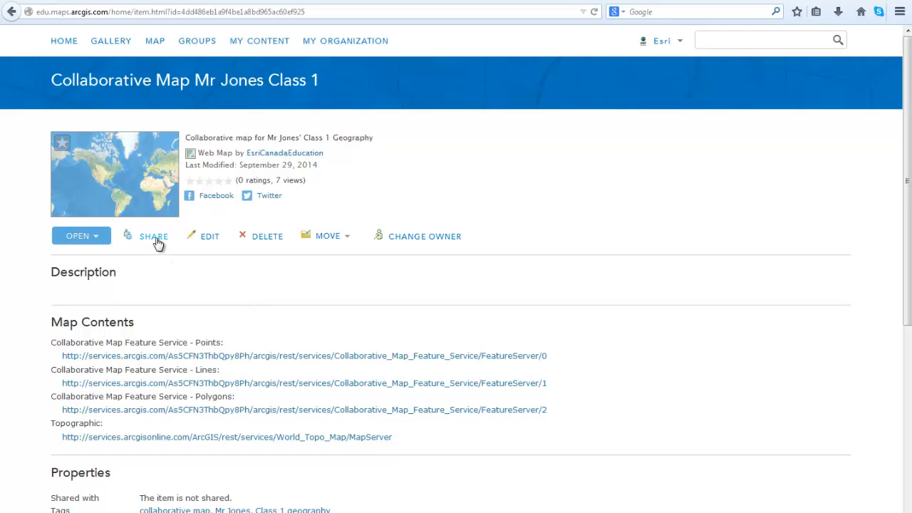
Share Collaborative Map Mr Jones Class 1 with the Mr Jones Class 1 Geography group
{"action": "left_click", "coordinate": [152, 236]}
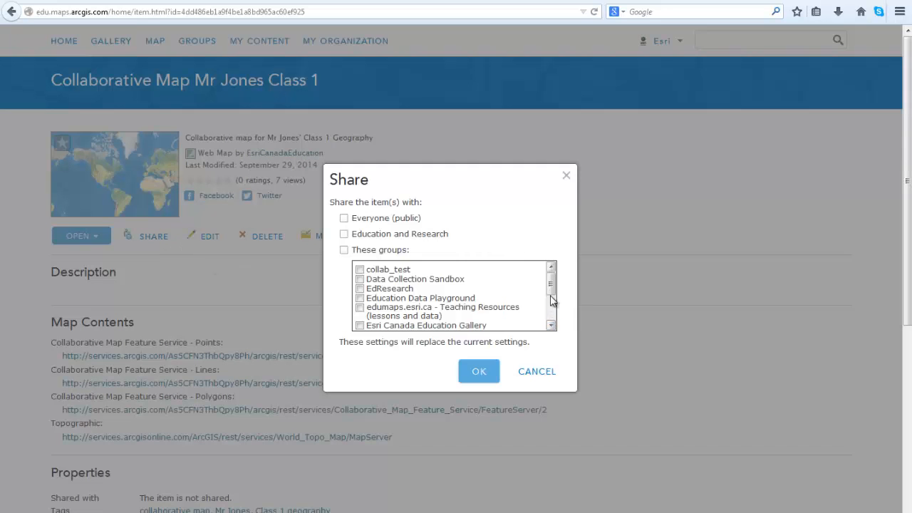
{"action": "scroll", "scroll_direction": "down", "scroll_amount": 3}
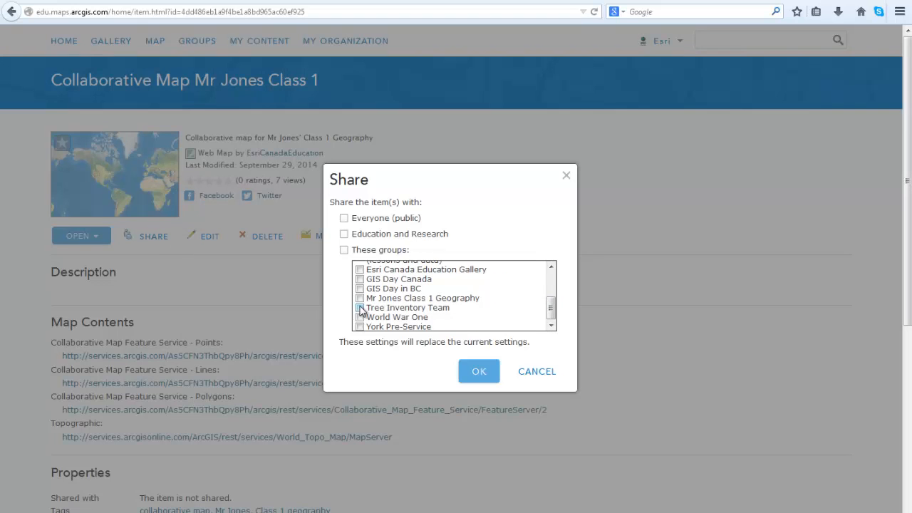
{"action": "left_click", "coordinate": [359, 298]}
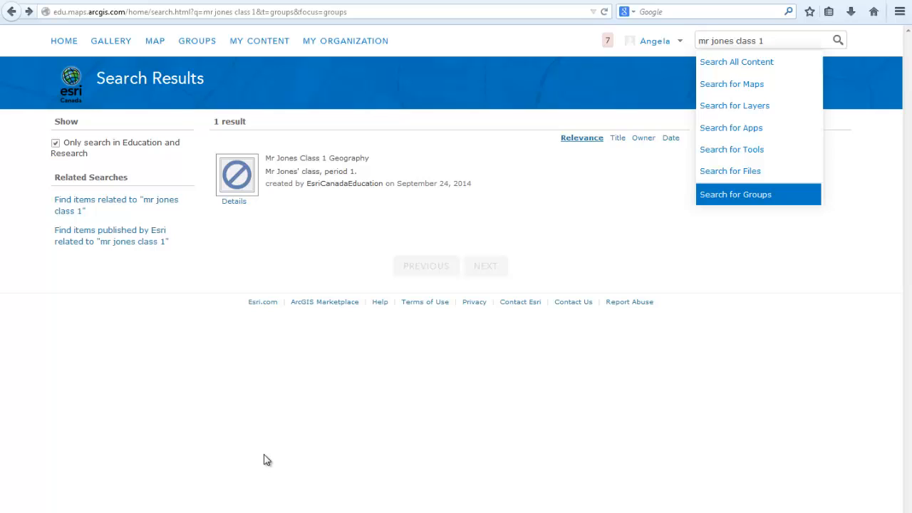
{"action": "mouse_move", "coordinate": [808, 65]}
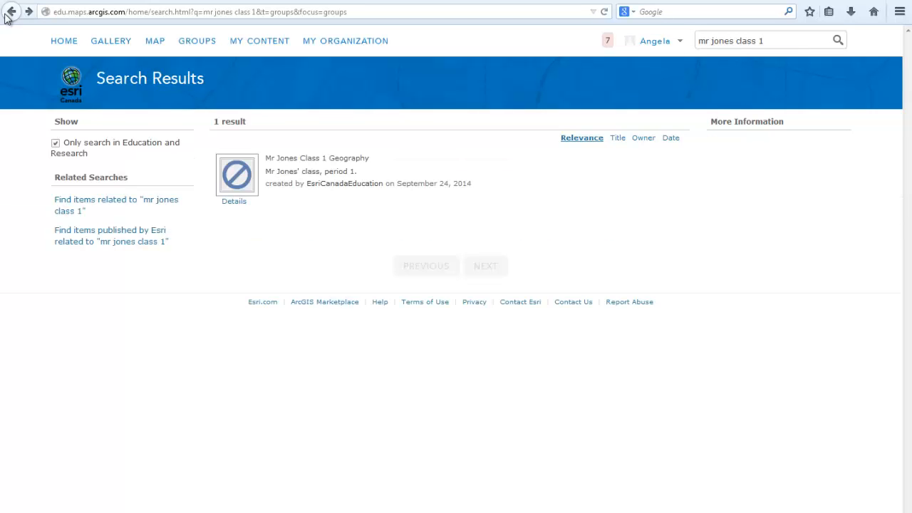
{"action": "mouse_move", "coordinate": [407, 220]}
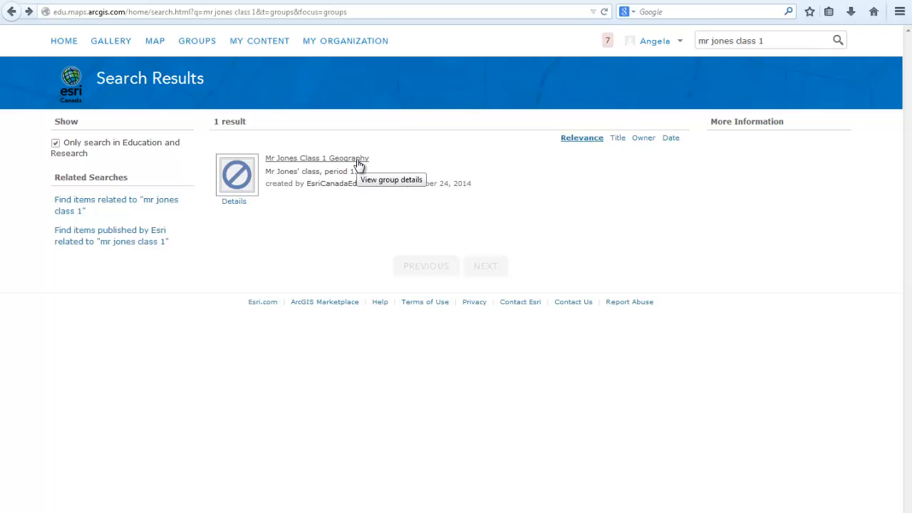
As a student, submit a request to join the Mr Jones Class 1 Geography group
{"action": "left_click", "coordinate": [317, 156]}
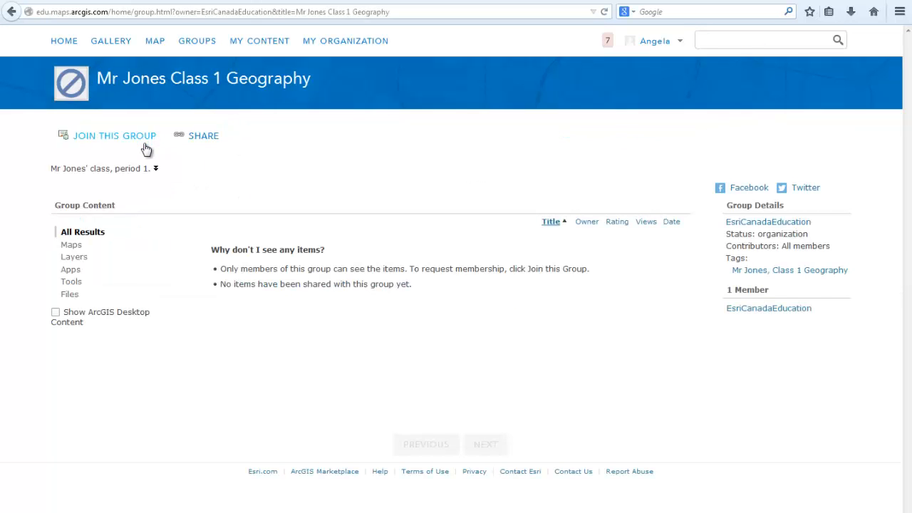
{"action": "mouse_move", "coordinate": [142, 143]}
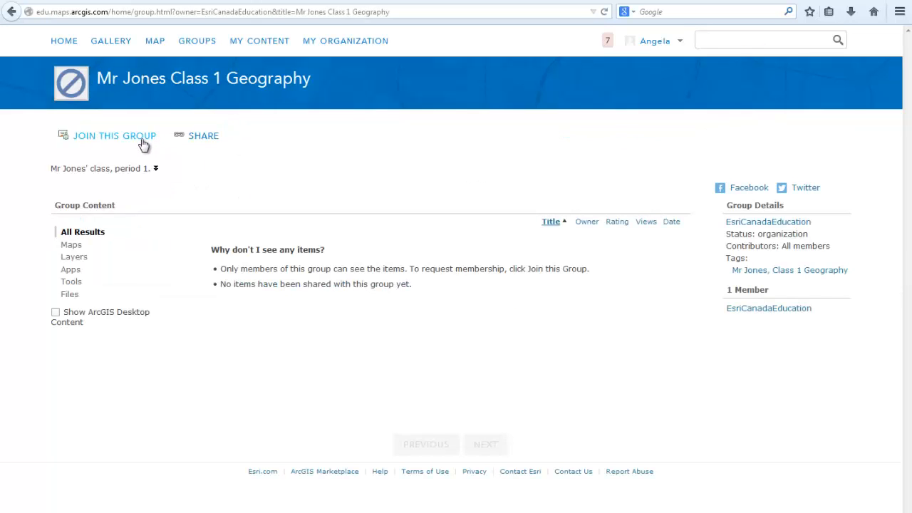
{"action": "left_click", "coordinate": [114, 136]}
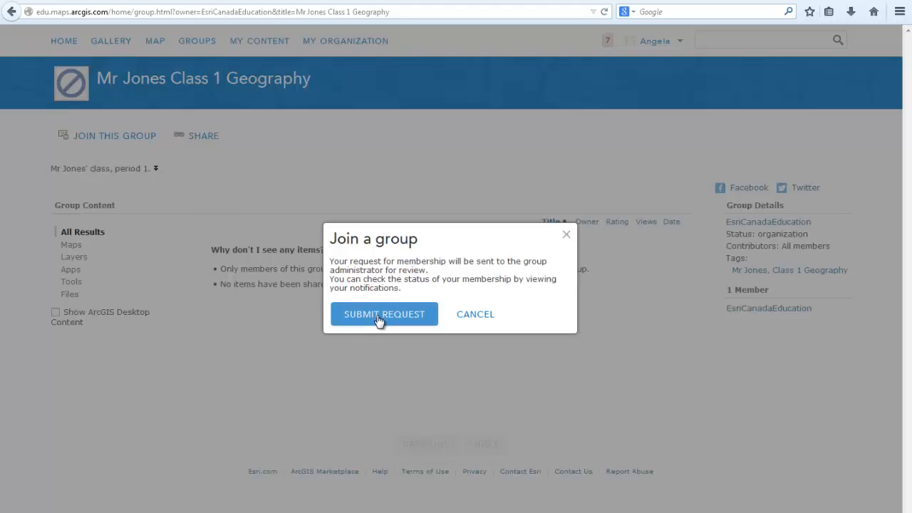
{"action": "left_click", "coordinate": [383, 313]}
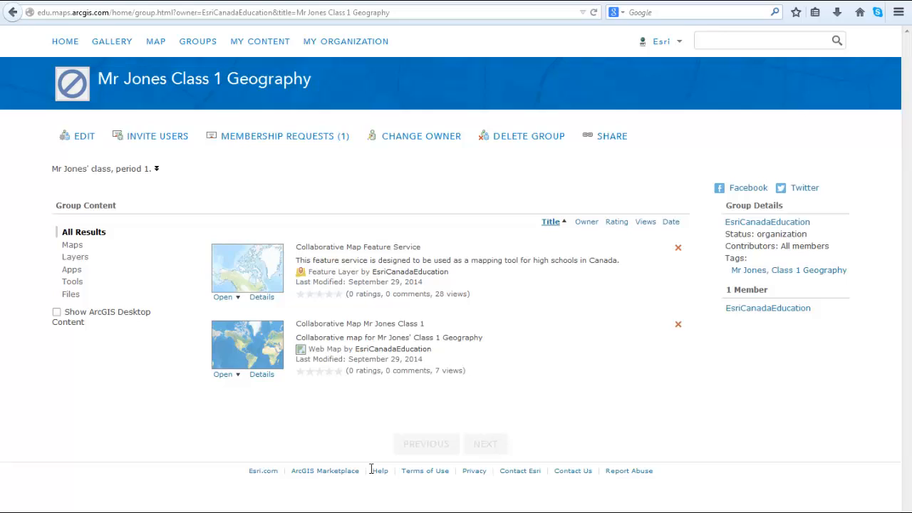
{"action": "mouse_move", "coordinate": [331, 140]}
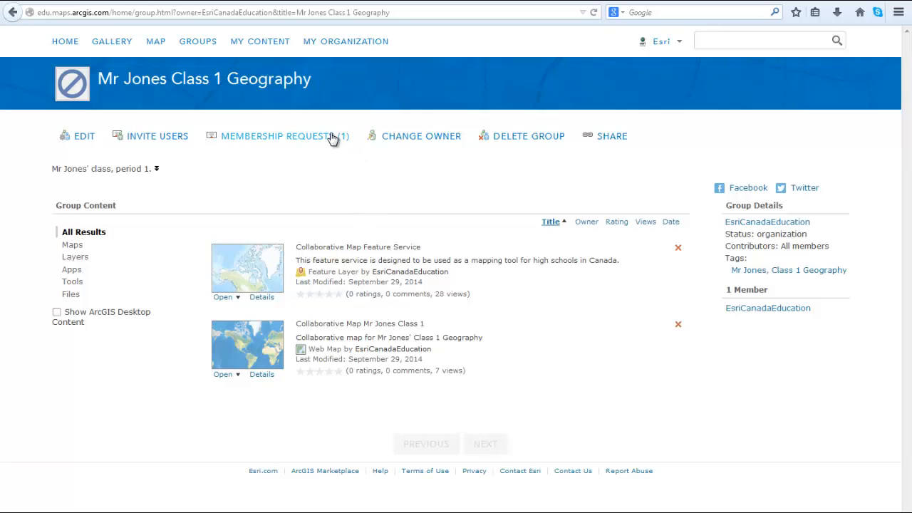